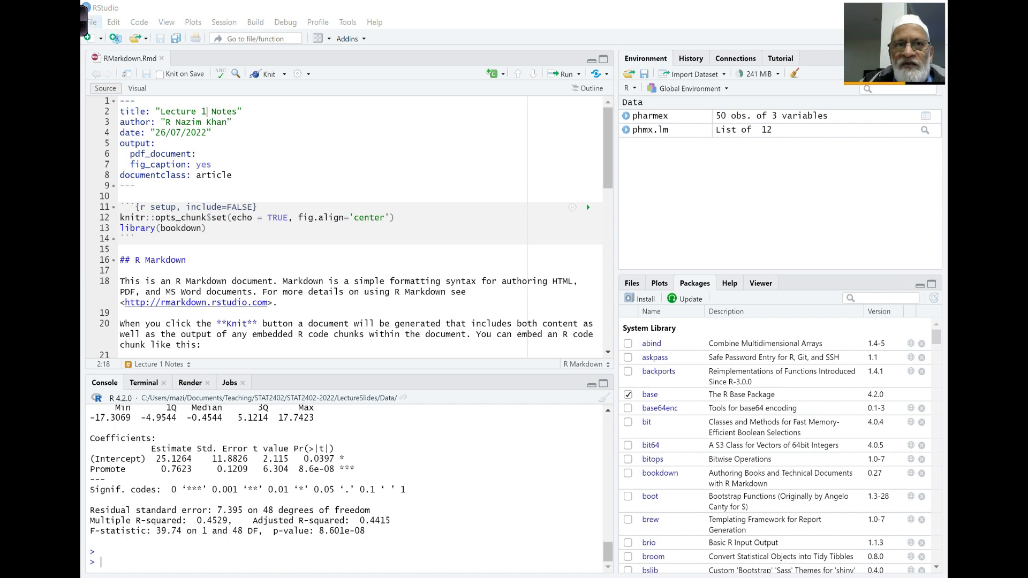
Step: Create a new blank Untitled1 R script beside RMarkdown.Rmd
left_click(90, 22)
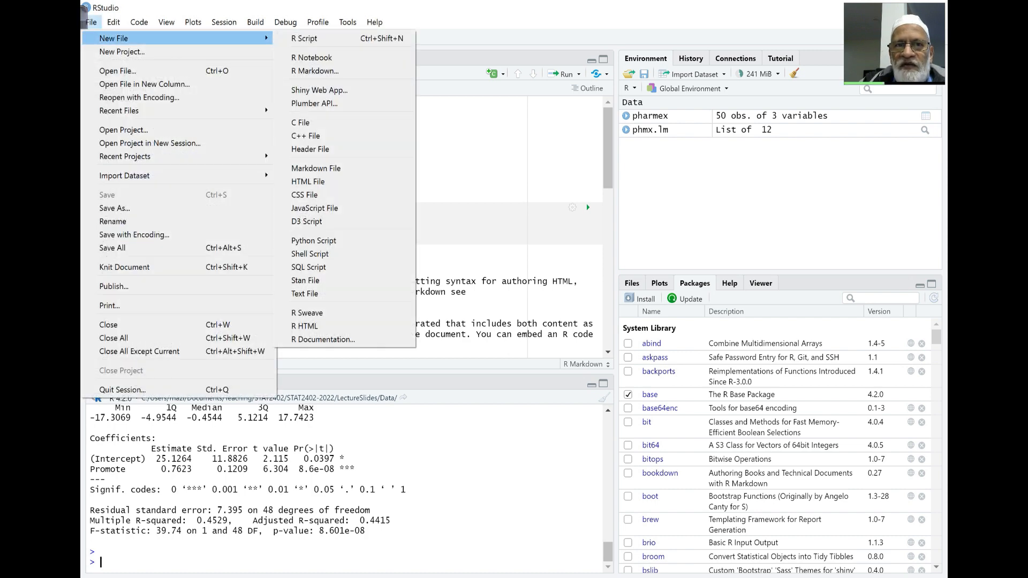
mouse_move(303, 38)
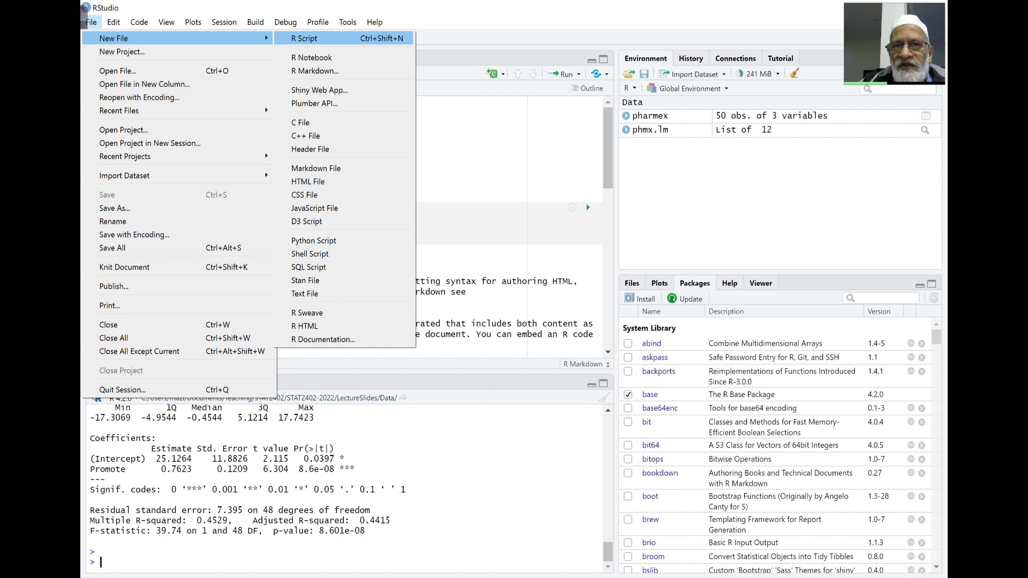
left_click(303, 38)
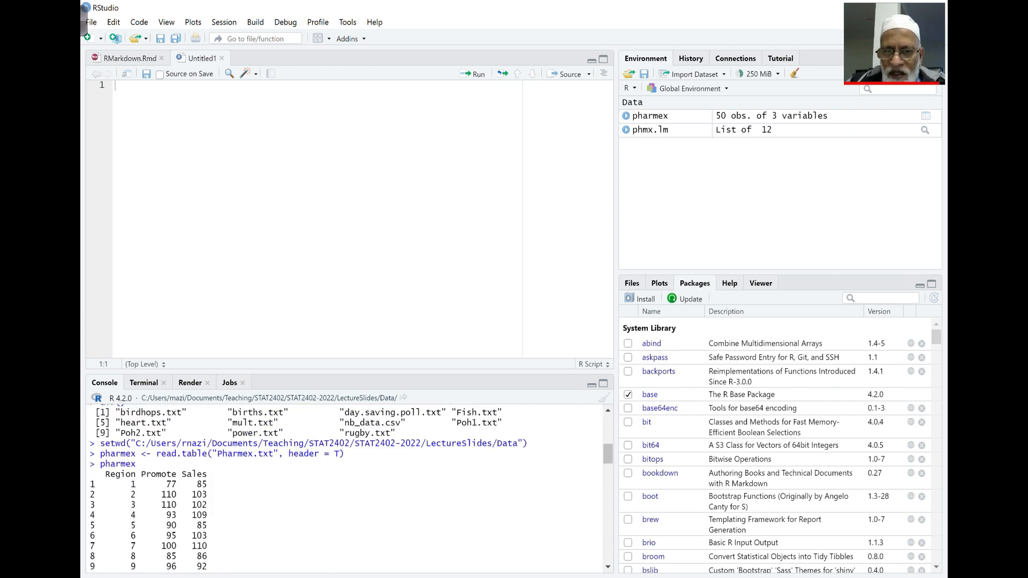
Step: Copy the setwd and read.table Pharmex.txt lines into the script and add phmx.lm <- lm(Sales ~ Promote, data = pharmex)
left_click_drag(101, 444, 344, 454)
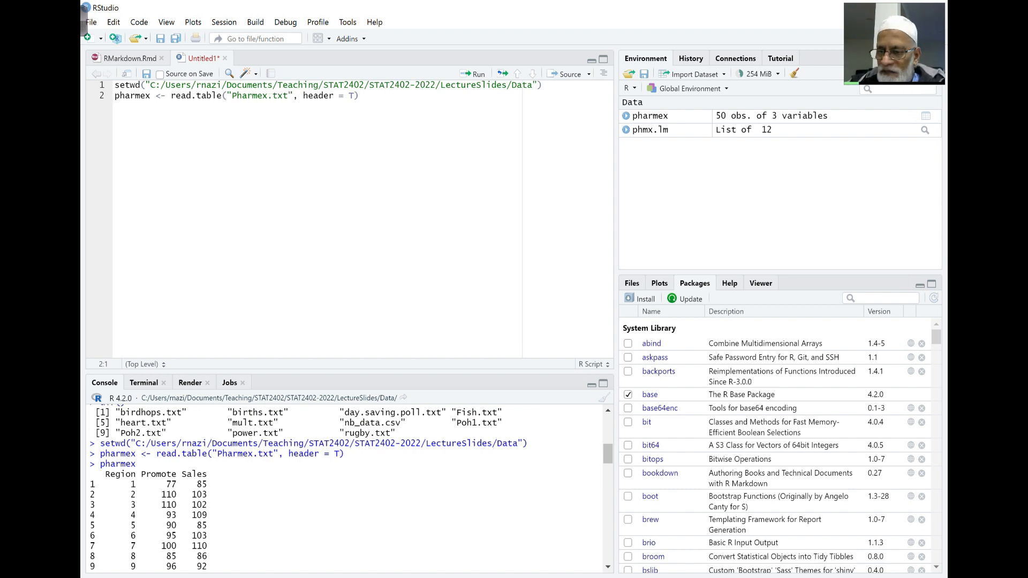
scroll("down", 3)
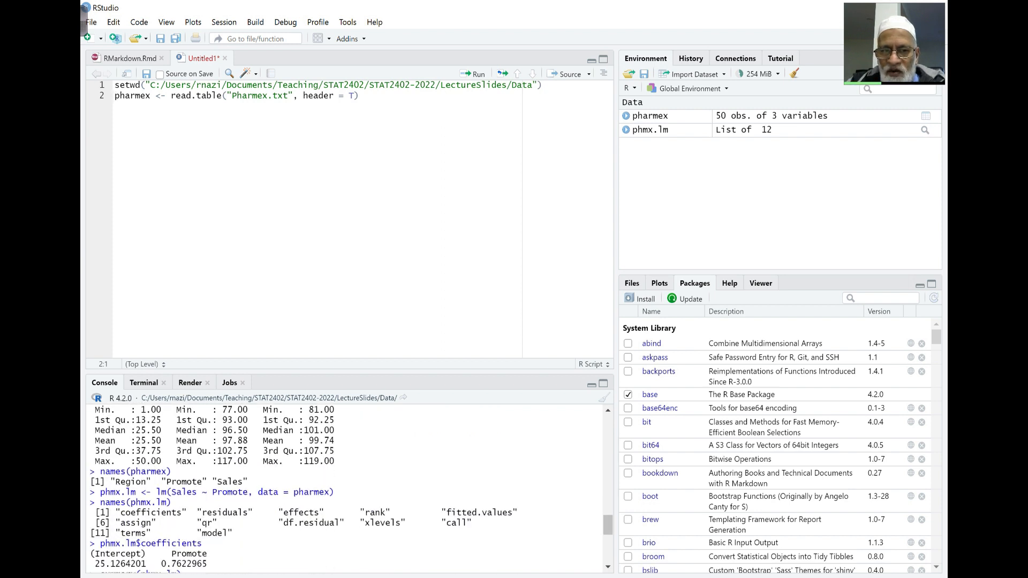
type("summary(phmx.lm)")
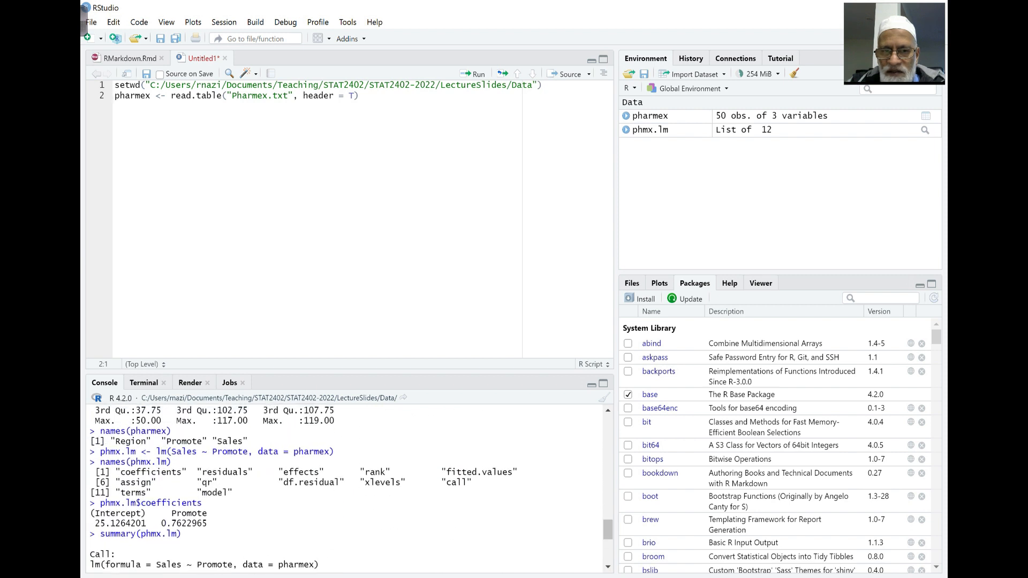
left_click_drag(170, 440, 335, 451)
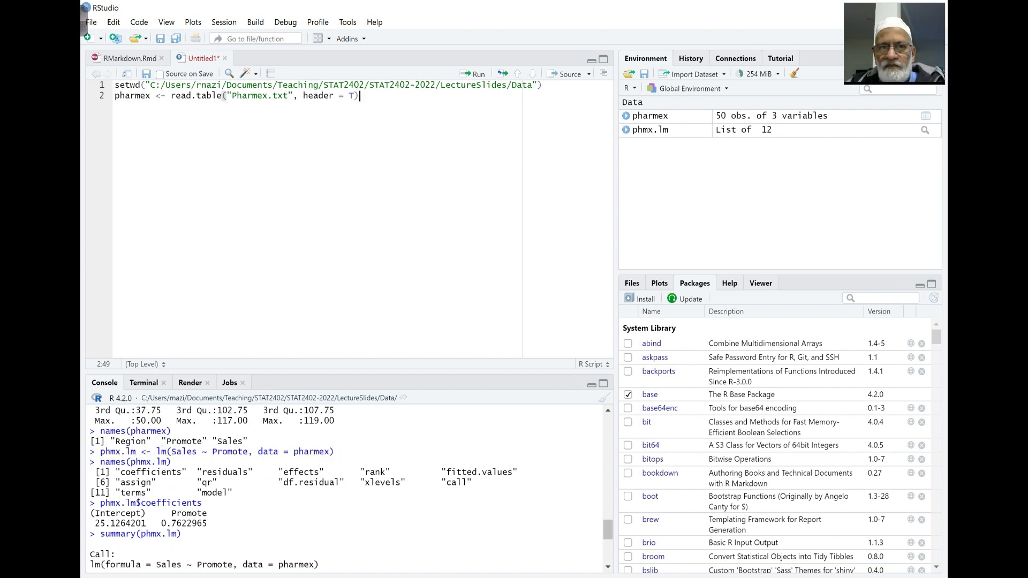
type("phmx.lm <- lm(Sales ~ Promote, data = pharmex)")
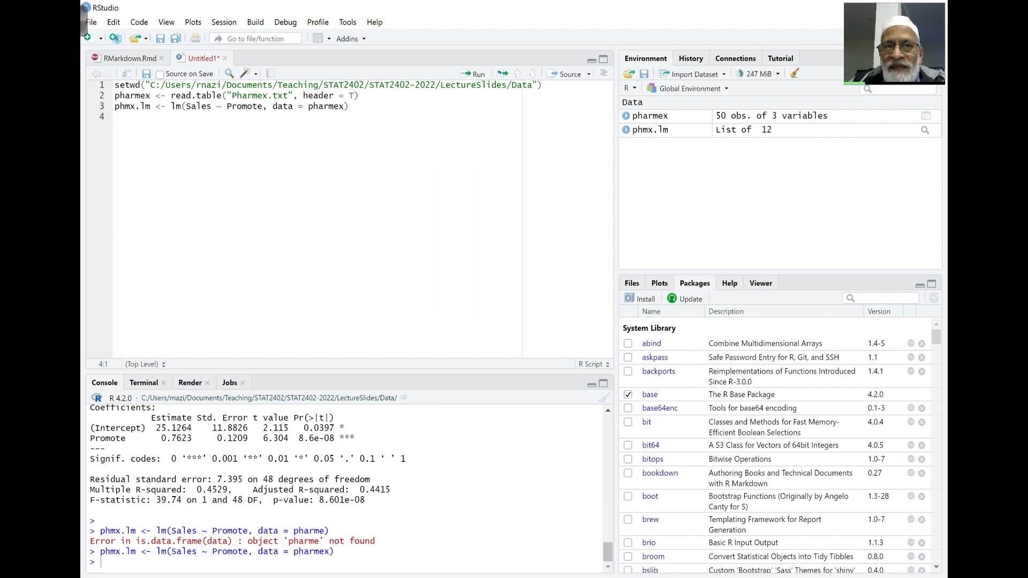
Step: Close the Untitled1 script, discarding its changes with Don't Save
left_click(90, 22)
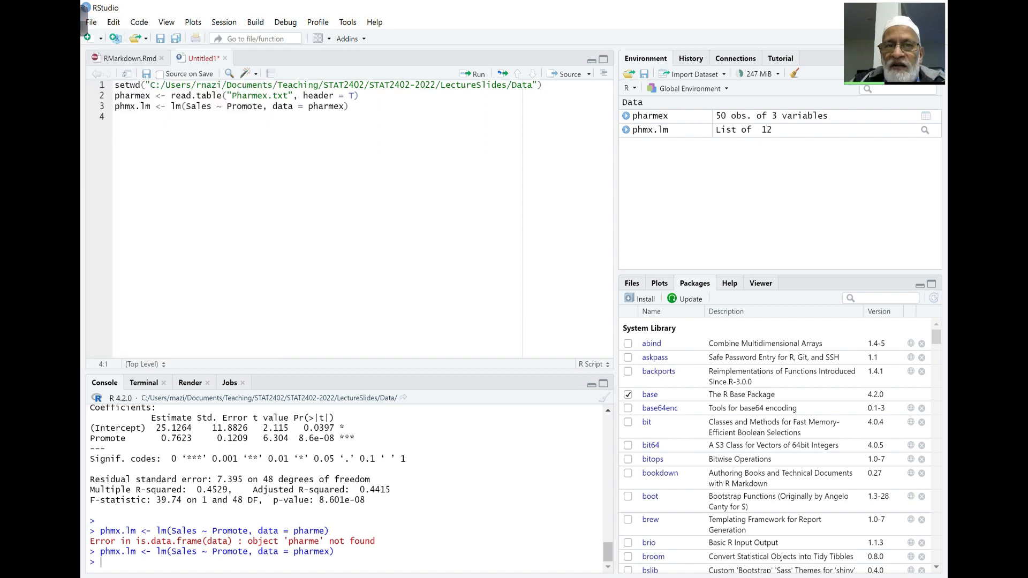
left_click(224, 57)
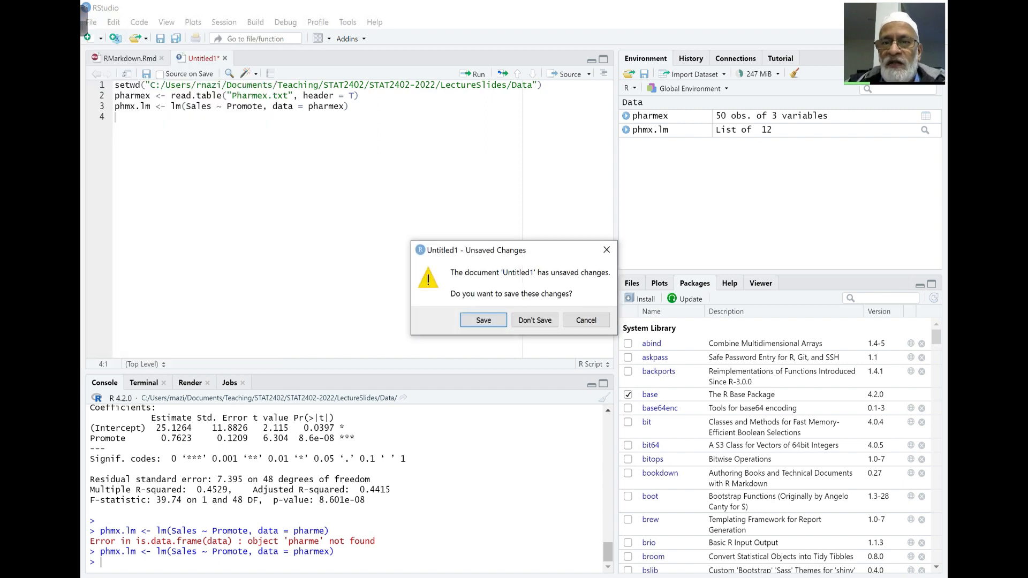
mouse_move(534, 320)
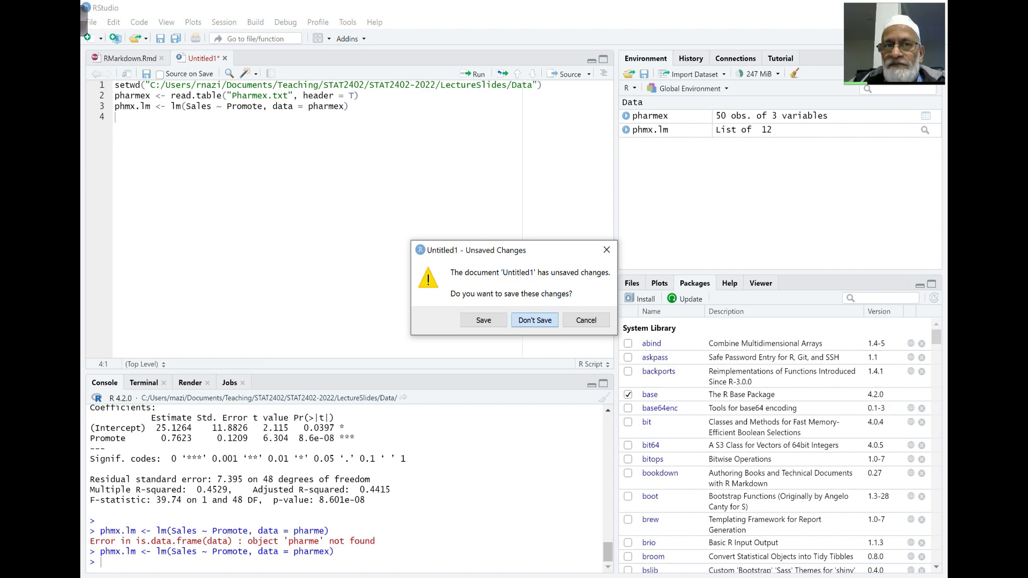
left_click(533, 320)
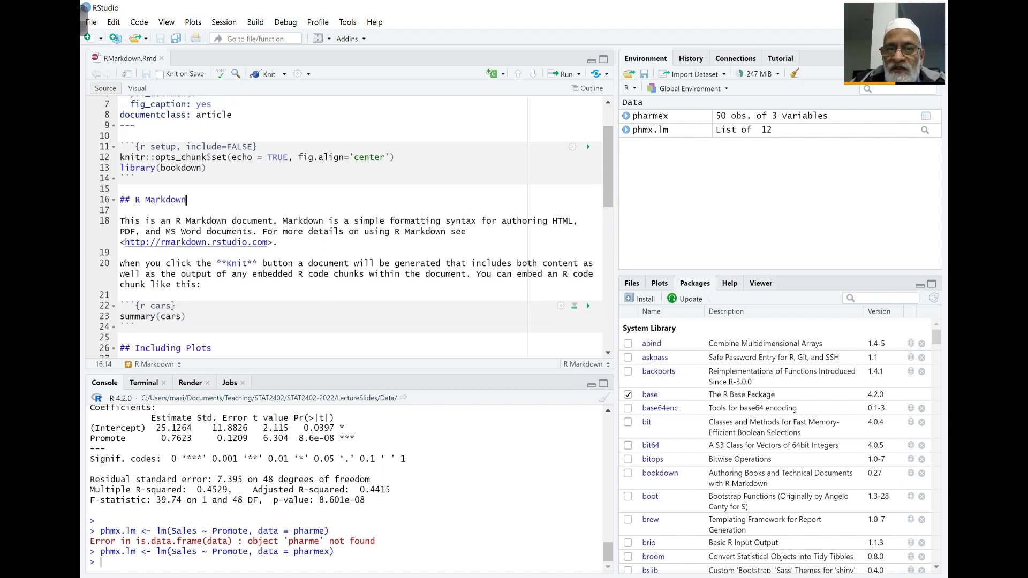
scroll("down", 3)
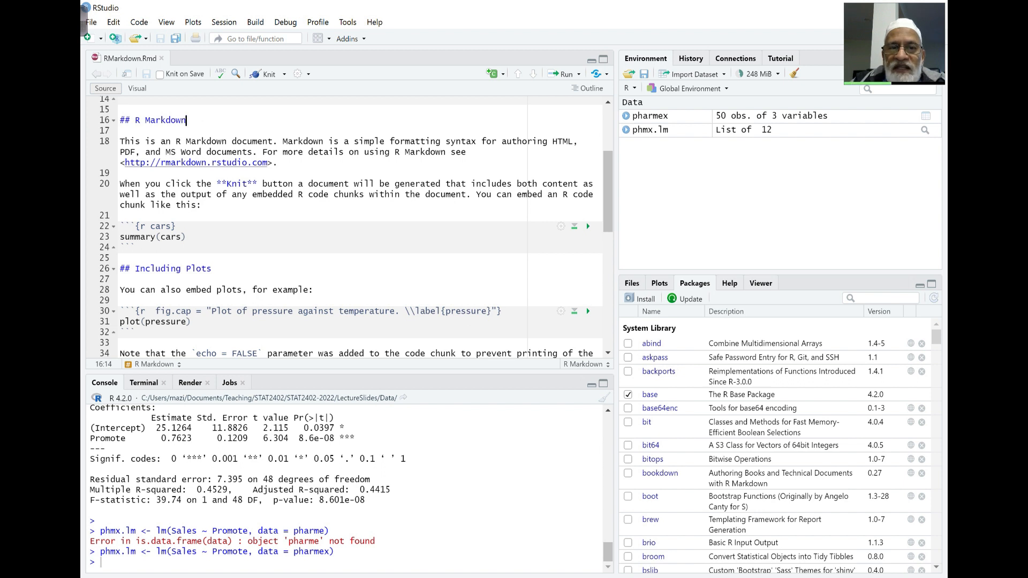
scroll("down", 3)
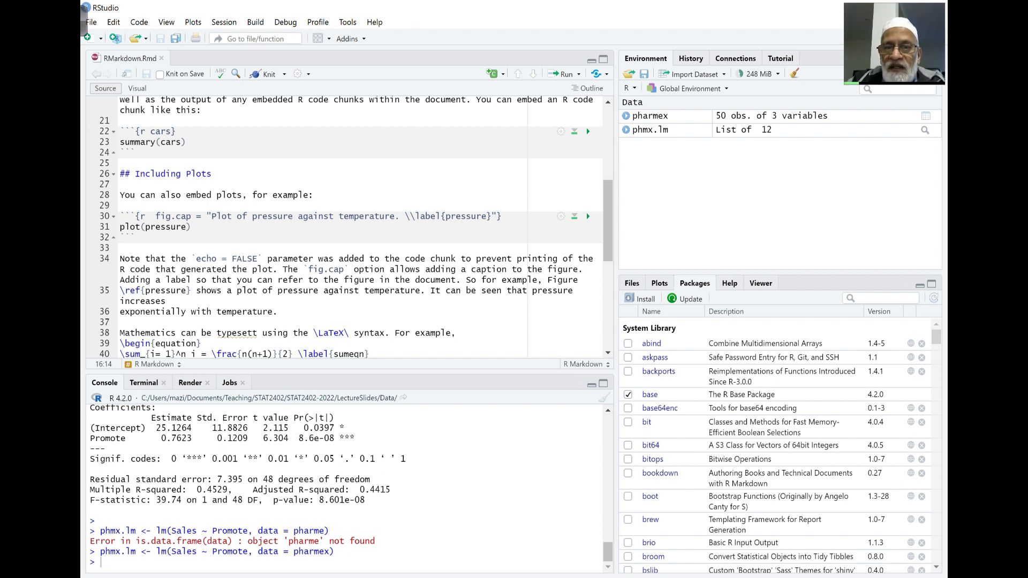
scroll("down", 3)
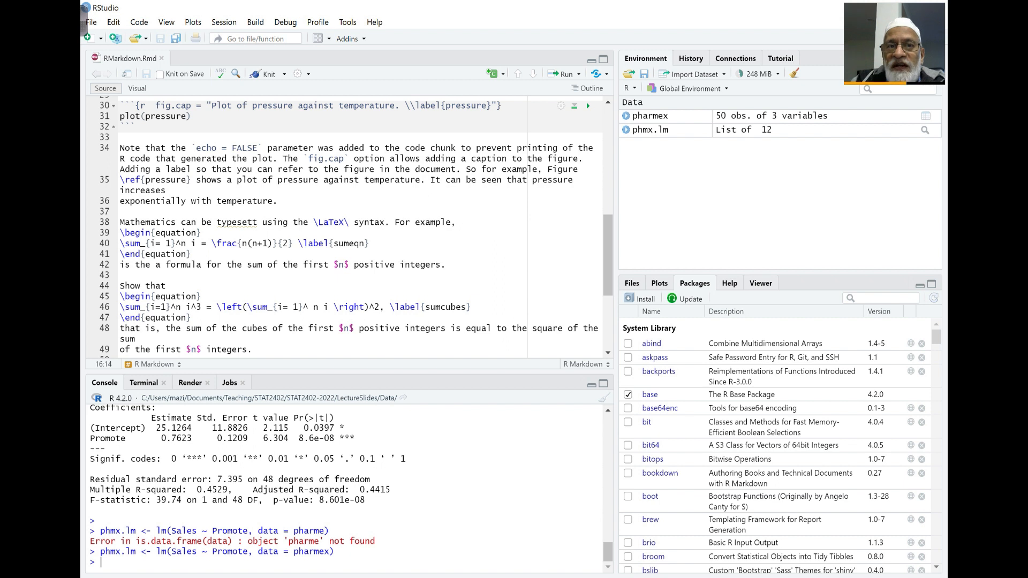
Step: Start knitting RMarkdown.Rmd to PDF from the Knit dropdown
left_click(281, 74)
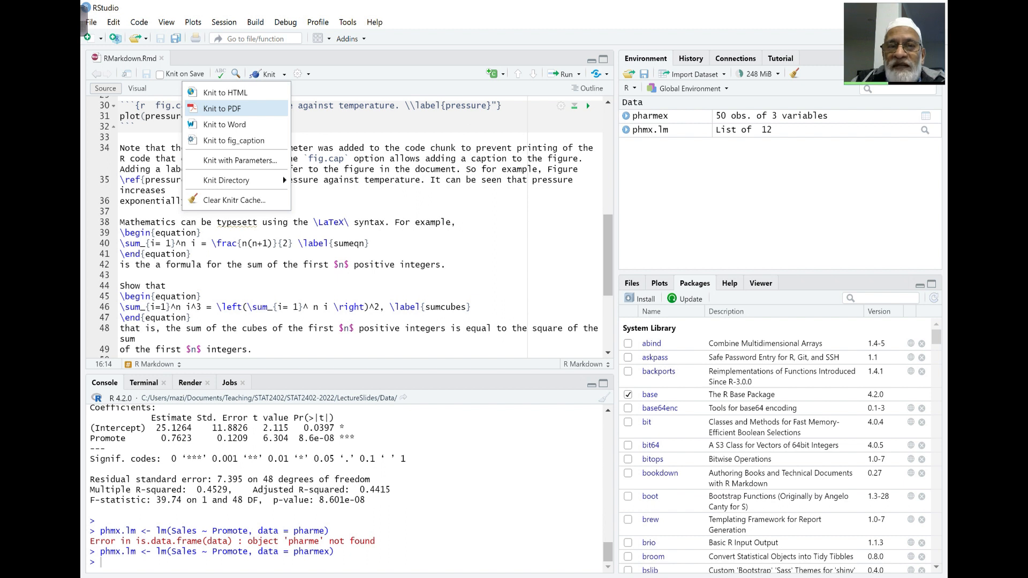
left_click(223, 108)
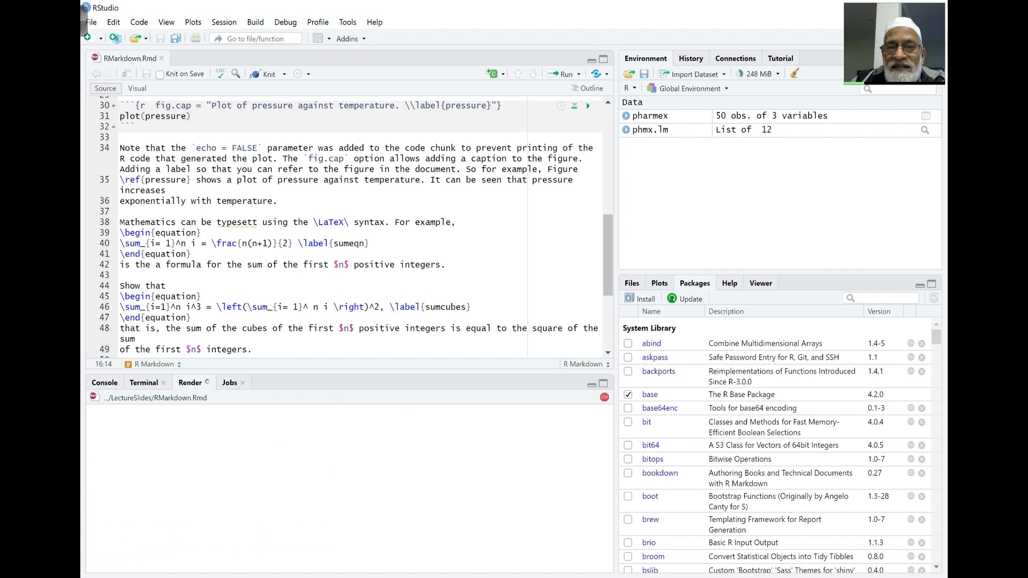
left_click(267, 74)
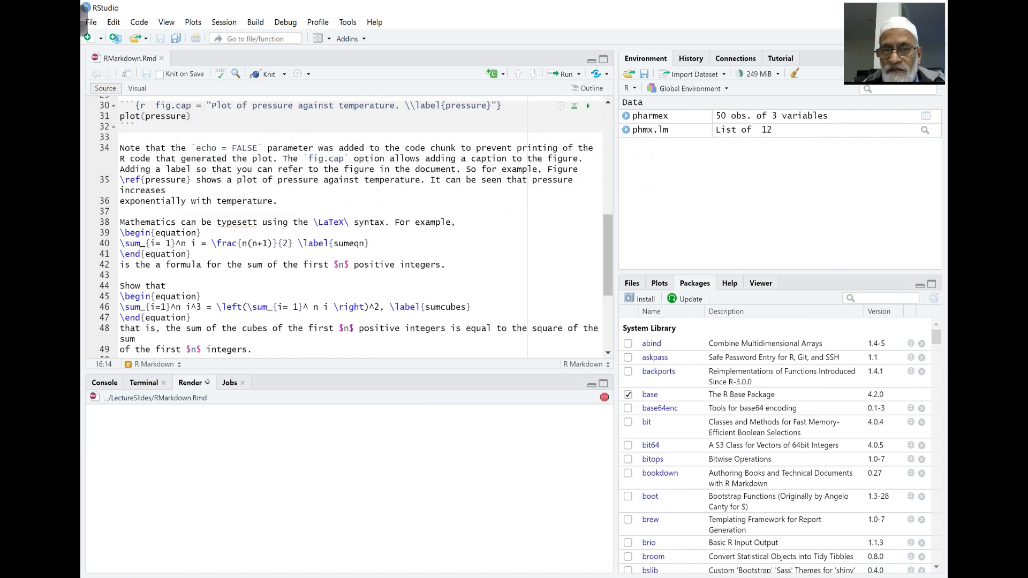
Step: Browse to the LectureSlides folder and open the knitted RMarkdown.pdf in Acrobat
left_click(267, 74)
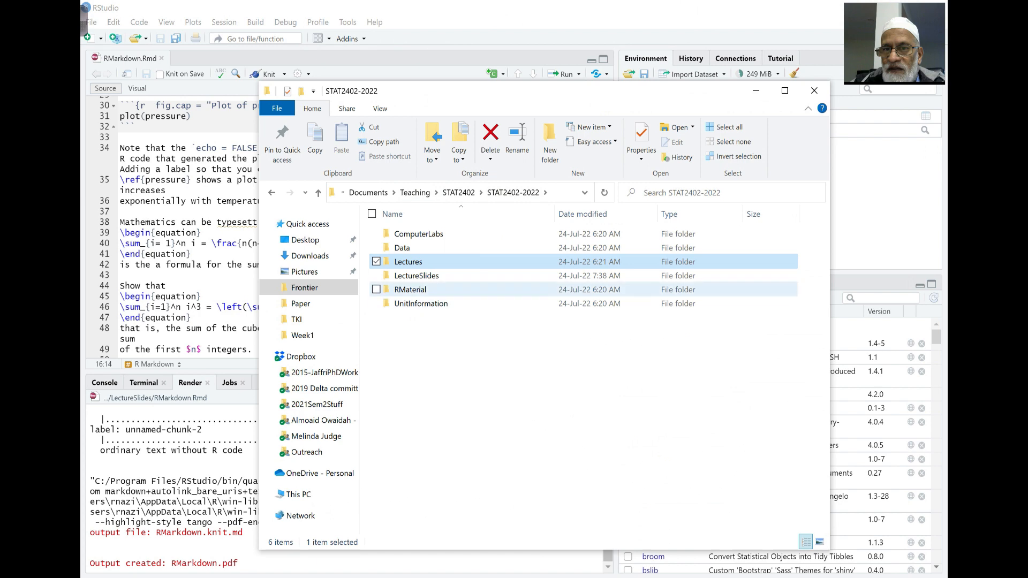
double_click(417, 275)
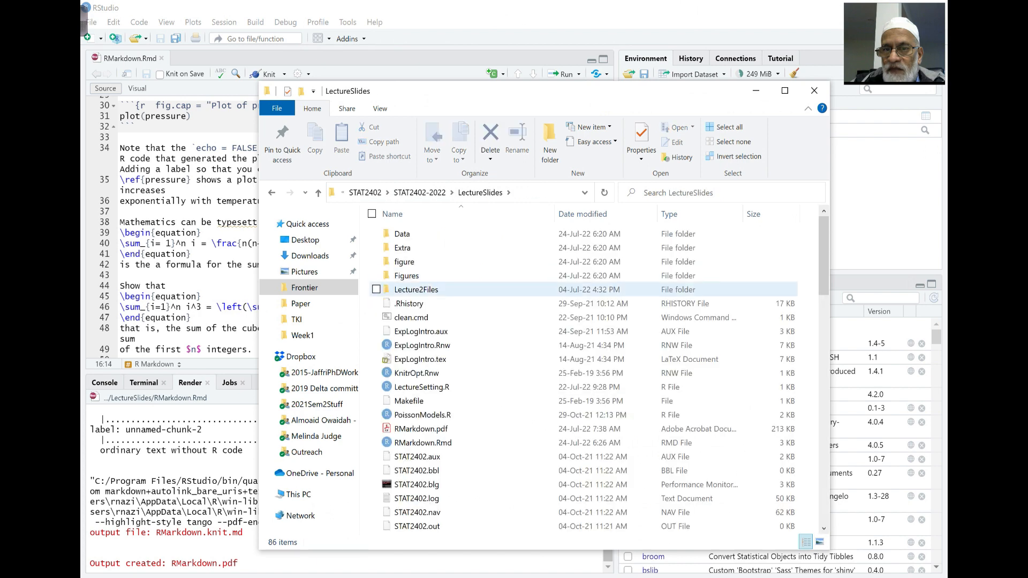
left_click(422, 429)
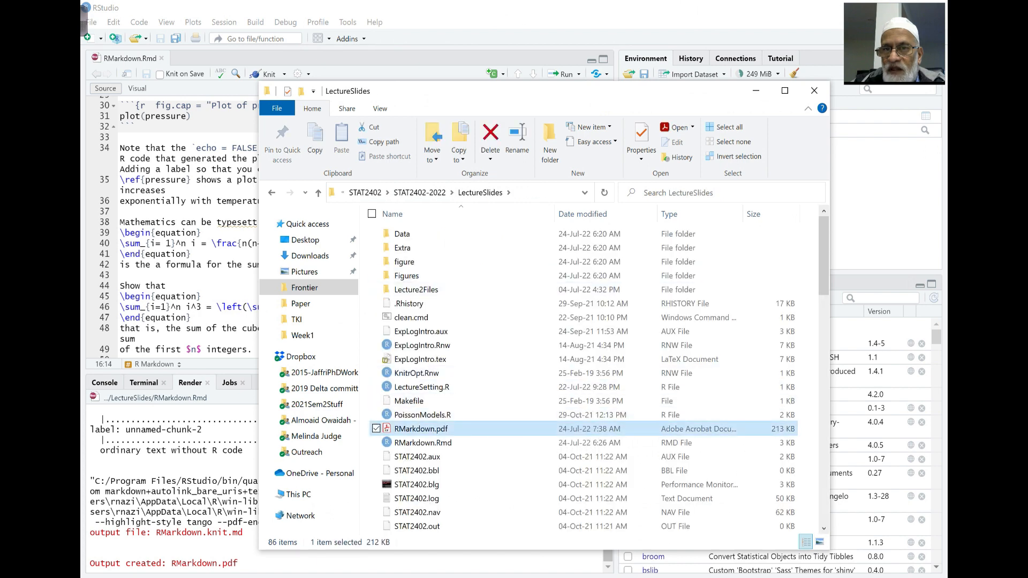
double_click(421, 428)
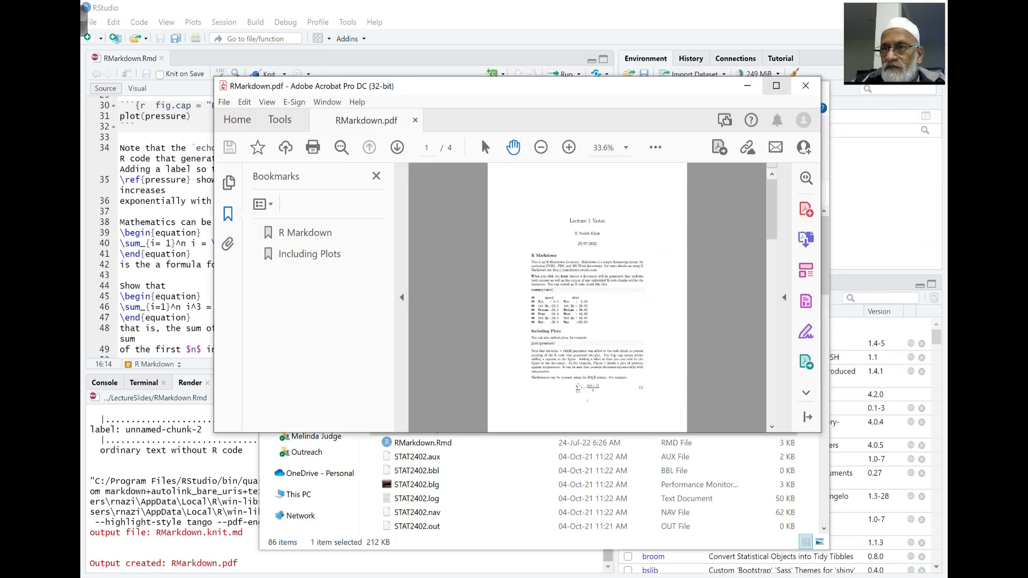
Step: Maximize the Acrobat window and zoom in twice on page 1
left_click(777, 86)
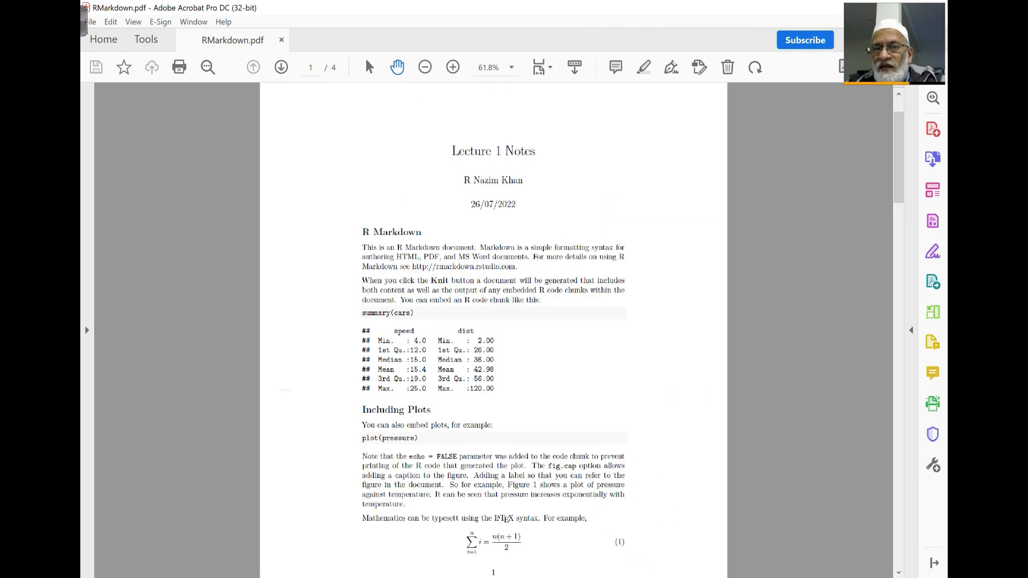
left_click(452, 67)
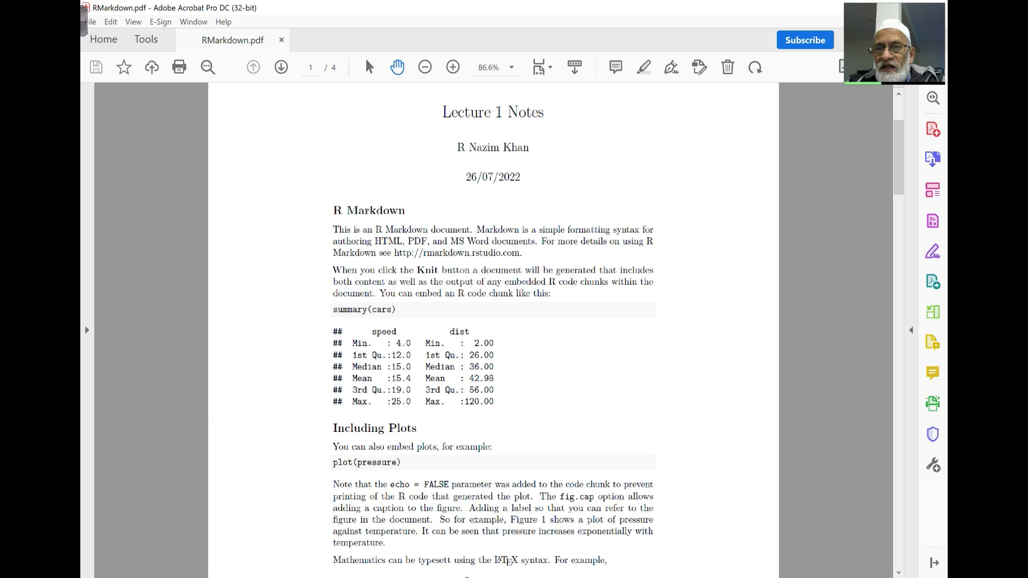
left_click(452, 66)
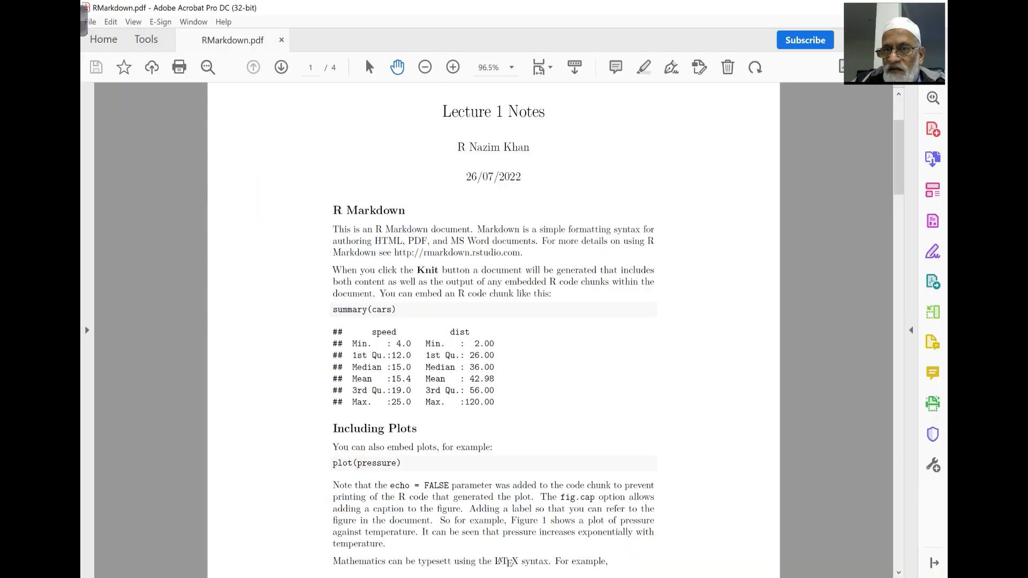
Step: Read page 1 of the PDF to its end, reaching page 2's plot
scroll("down", 3)
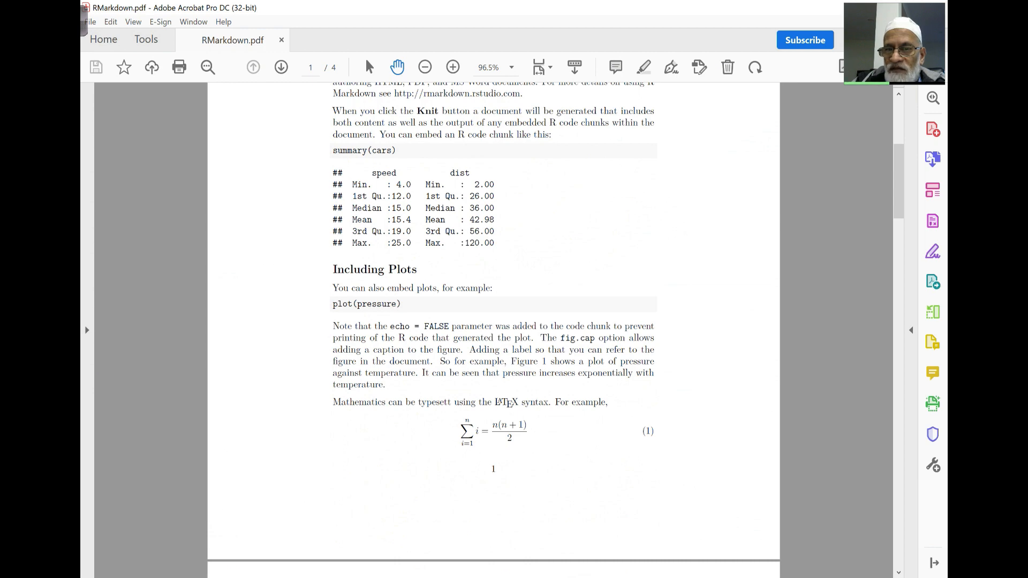
scroll("down", 3)
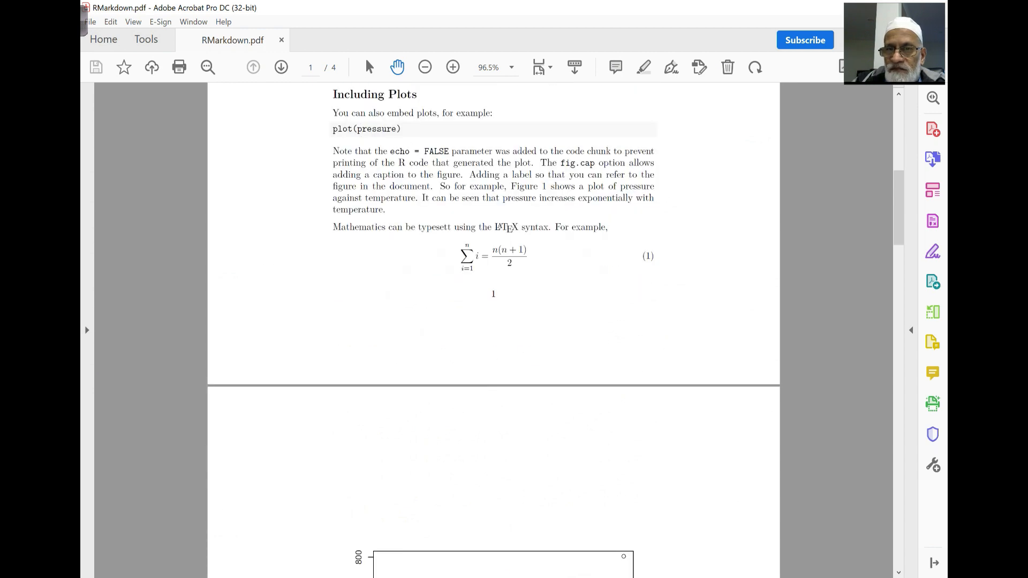
scroll("down", 3)
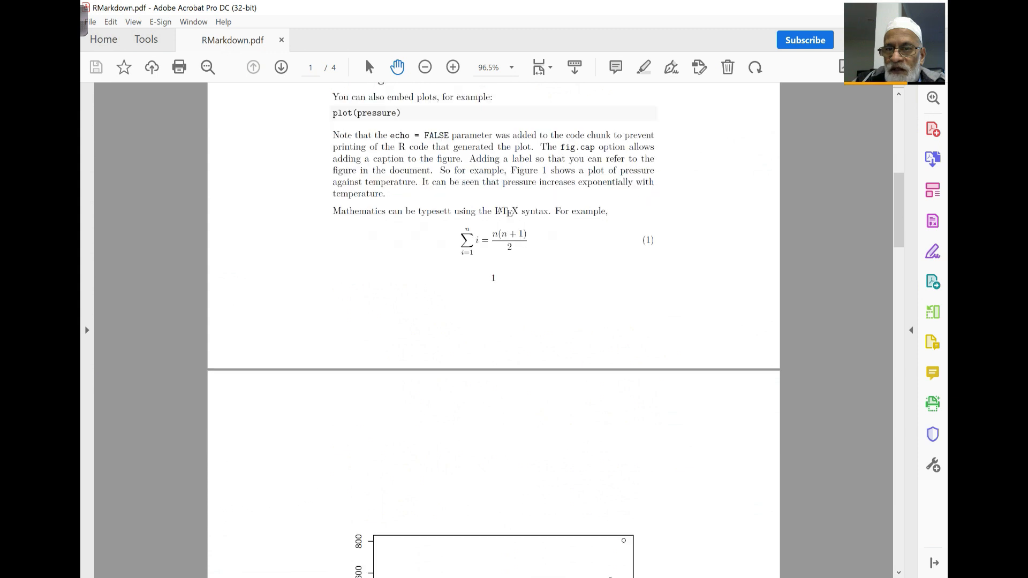
scroll("down", 3)
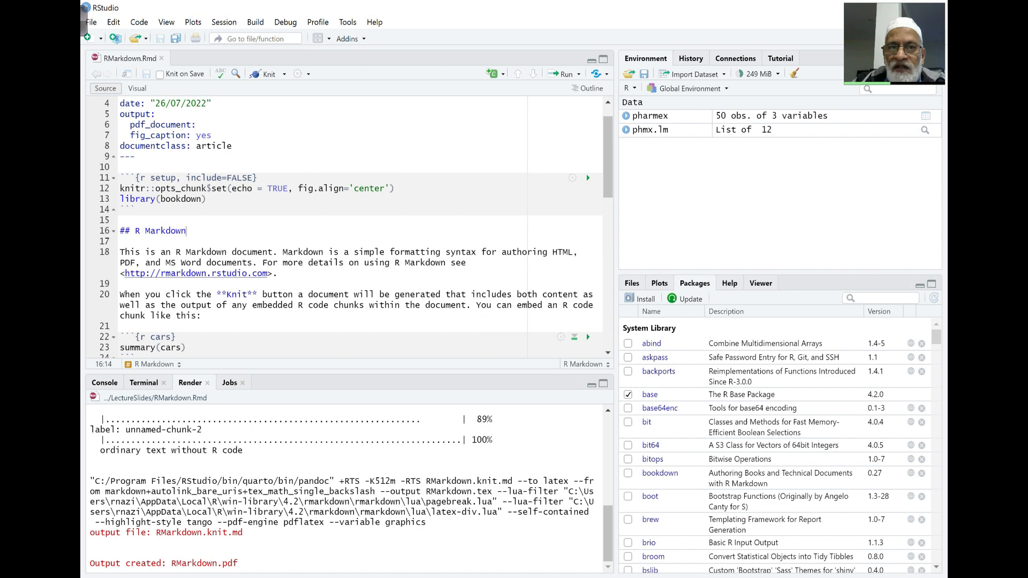
Step: Compare the Including Plots source chunk with Figure 1's caption and equation (1) on page 2
scroll("down", 3)
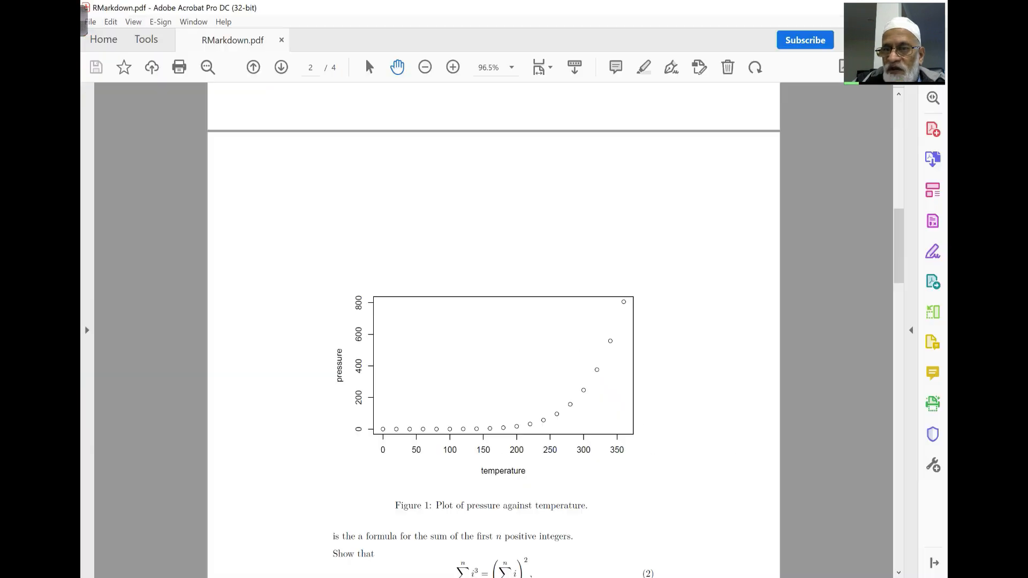
scroll("down", 3)
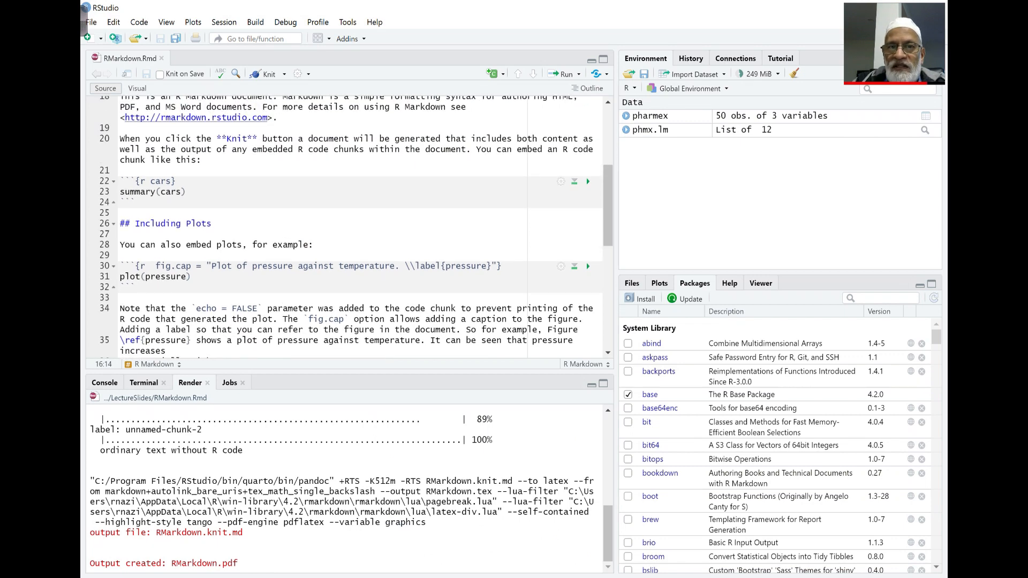
scroll("down", 3)
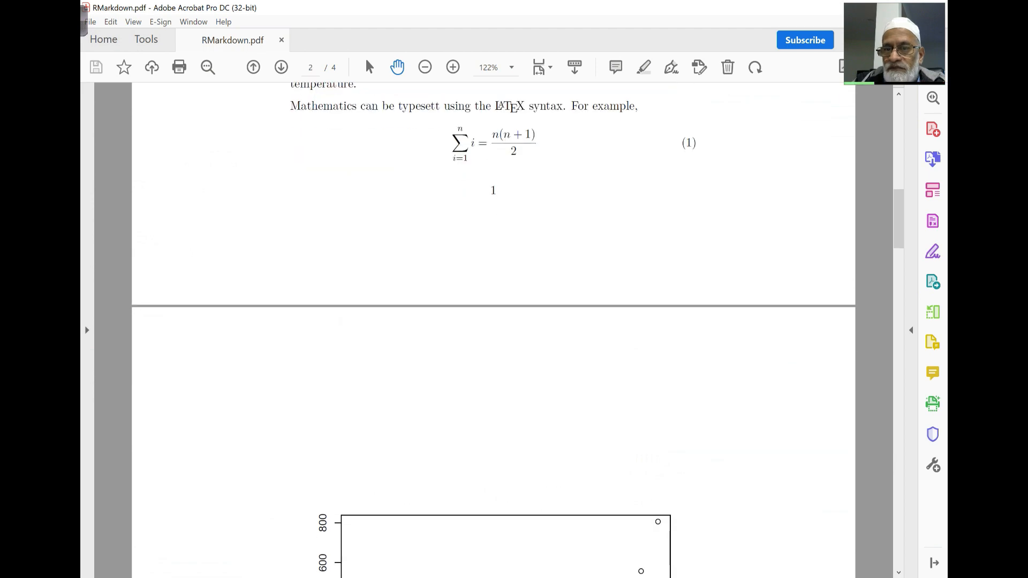
Step: Review the Orange linear model output and residuals plot on pages 2–3, then locate their source chunk
scroll("down", 3)
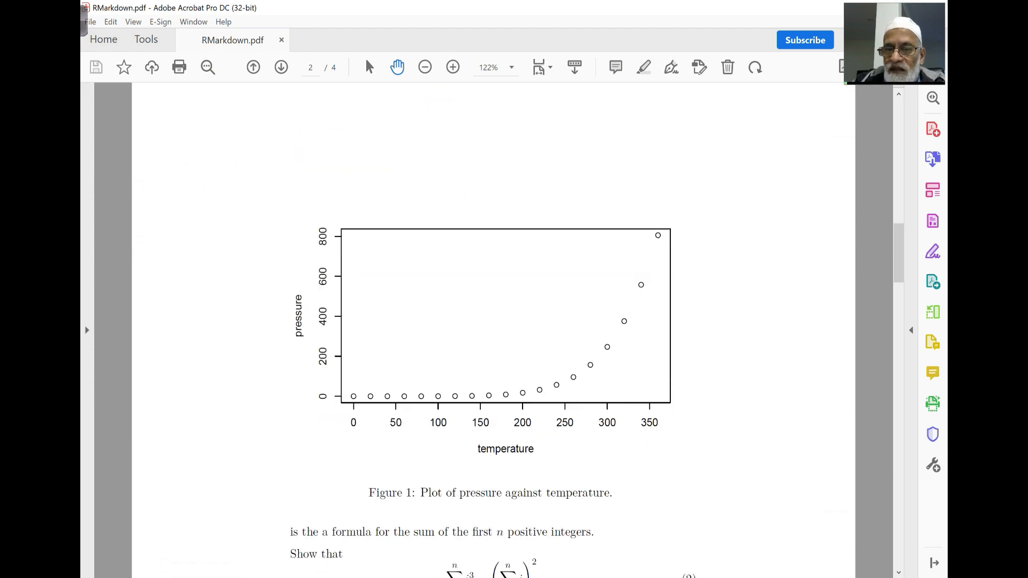
scroll("down", 3)
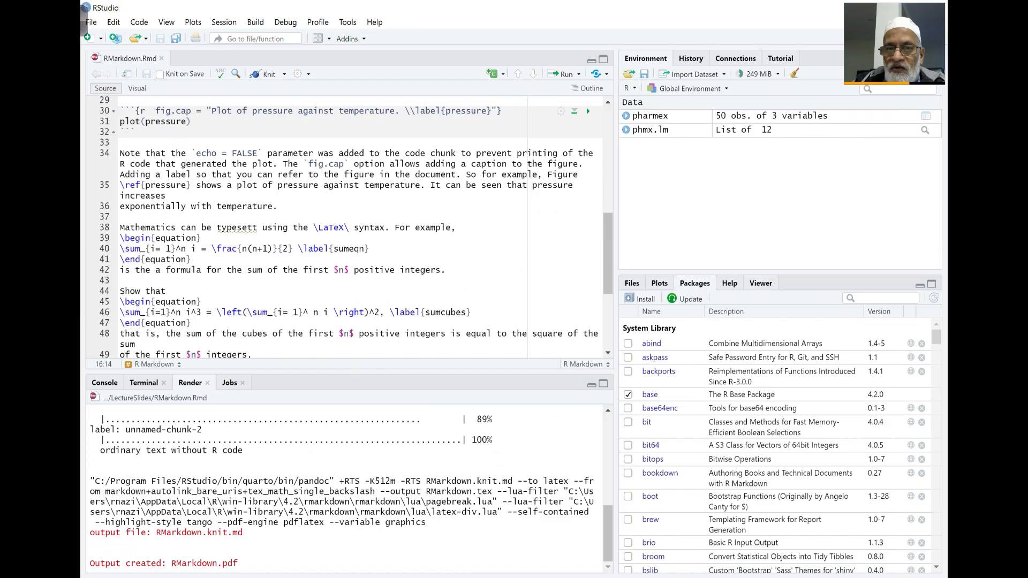
scroll("down", 3)
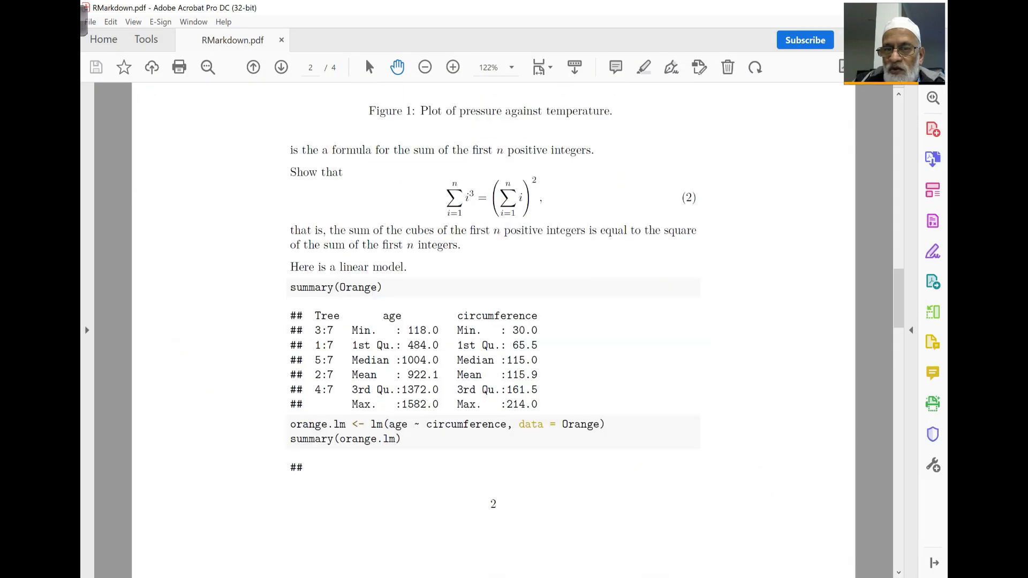
scroll("down", 3)
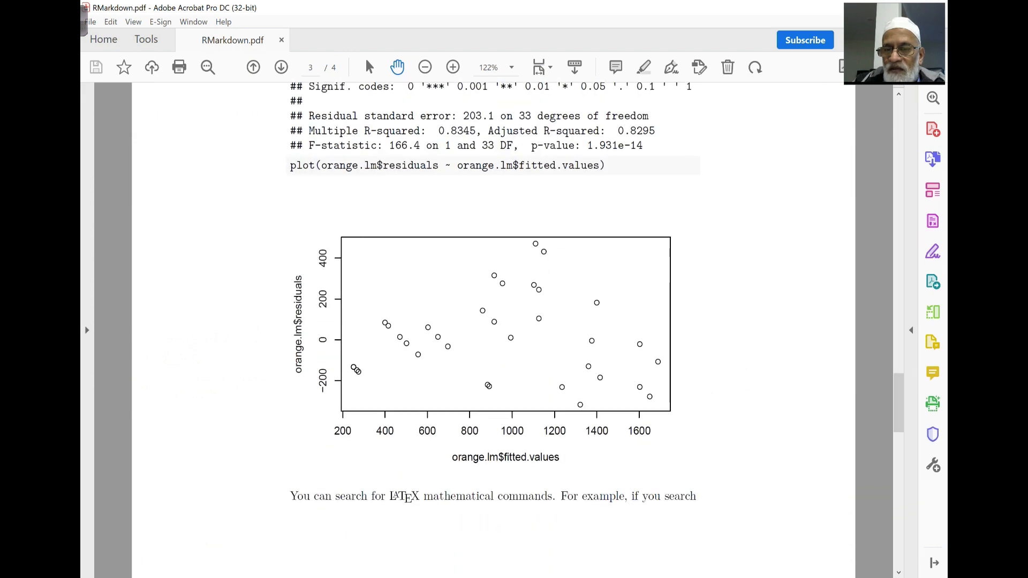
scroll("down", 3)
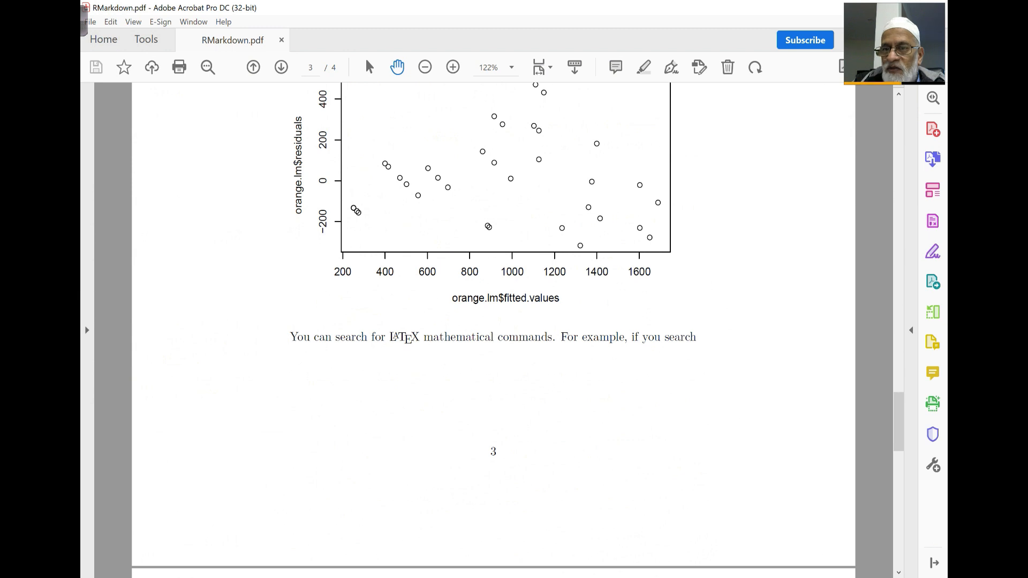
scroll("down", 3)
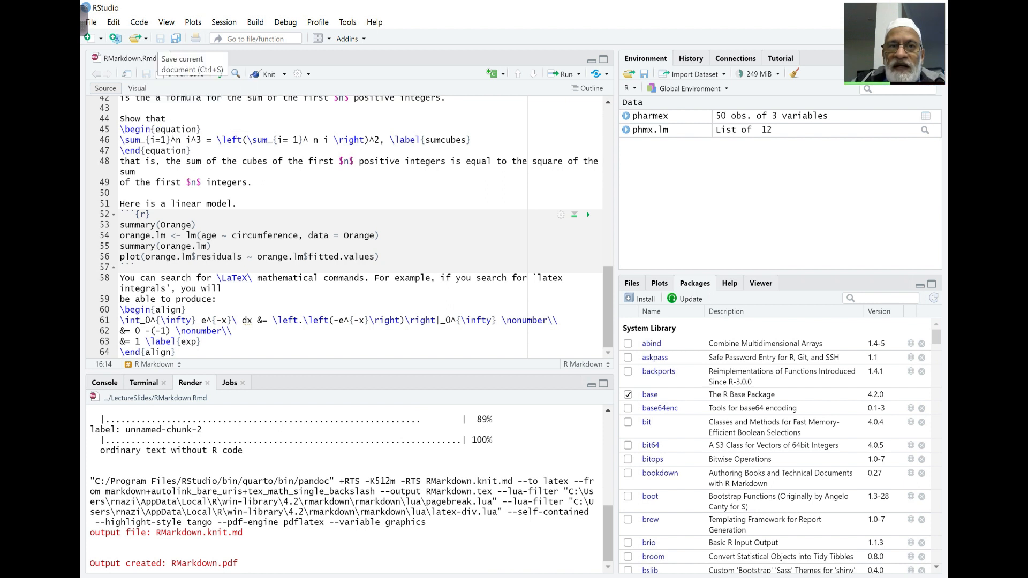
Step: Create a new blank Untitled1 R script, then return to the RMarkdown.Rmd source
left_click(90, 21)
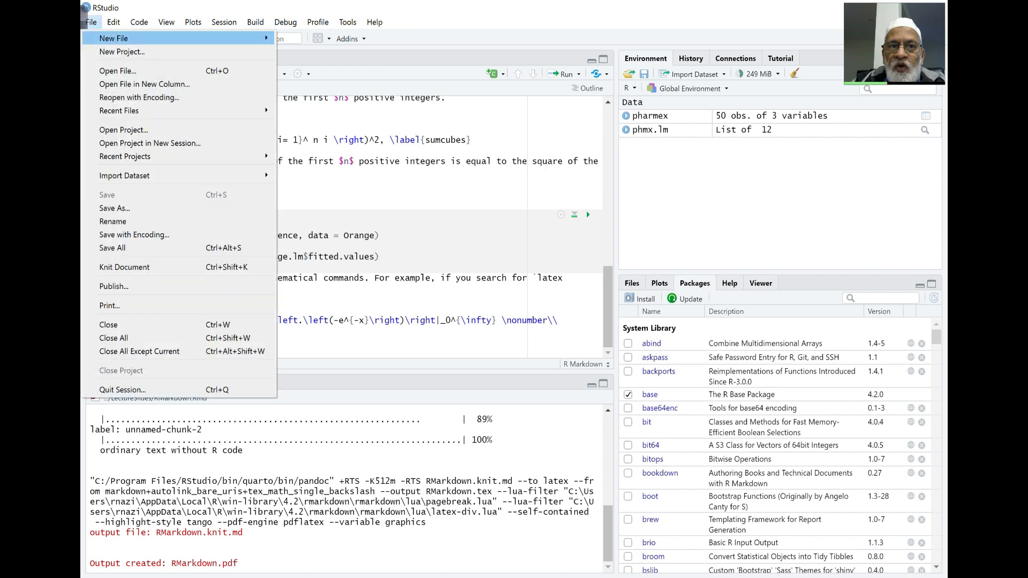
mouse_move(114, 39)
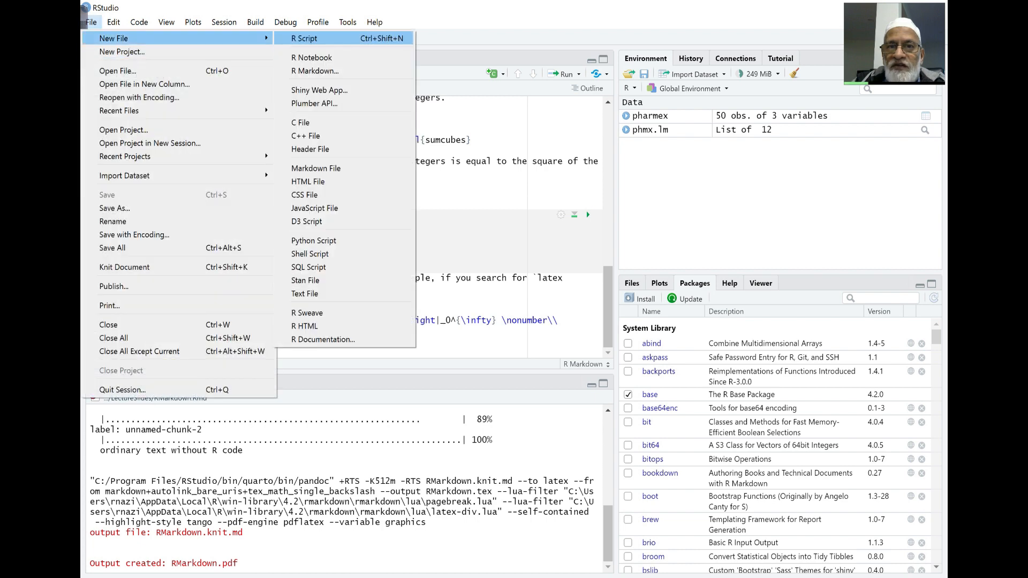
left_click(303, 39)
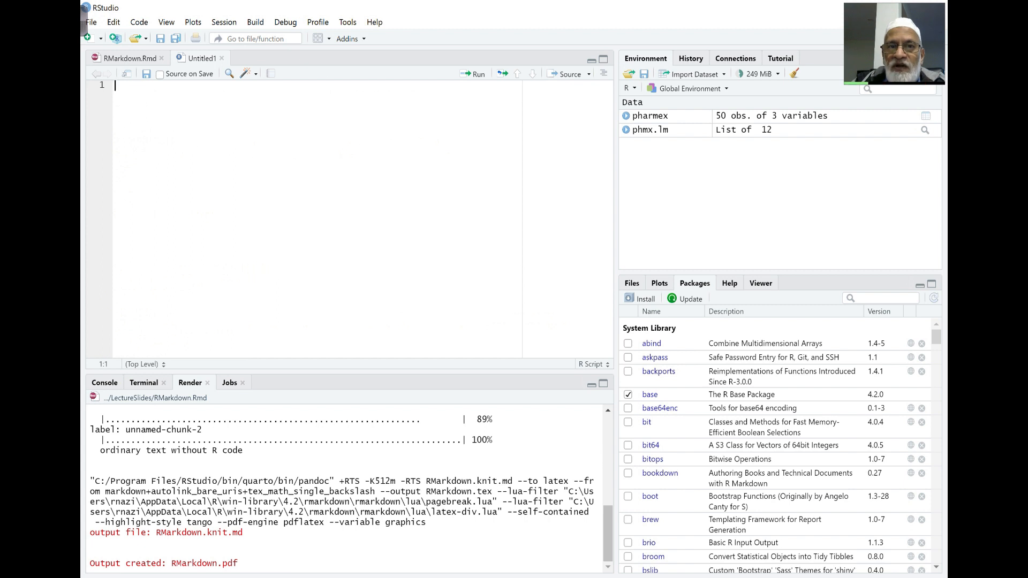
mouse_move(147, 74)
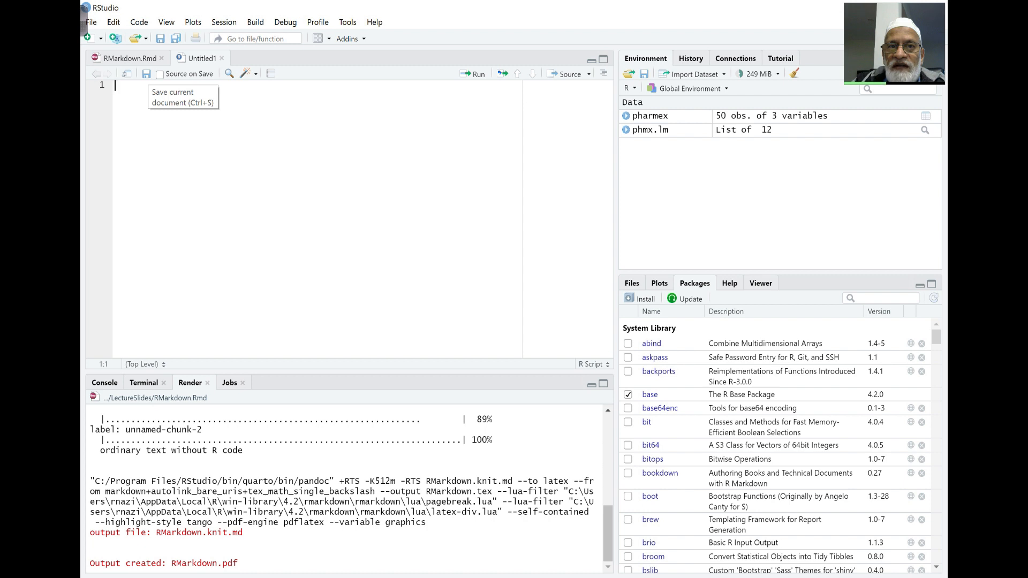
left_click(129, 58)
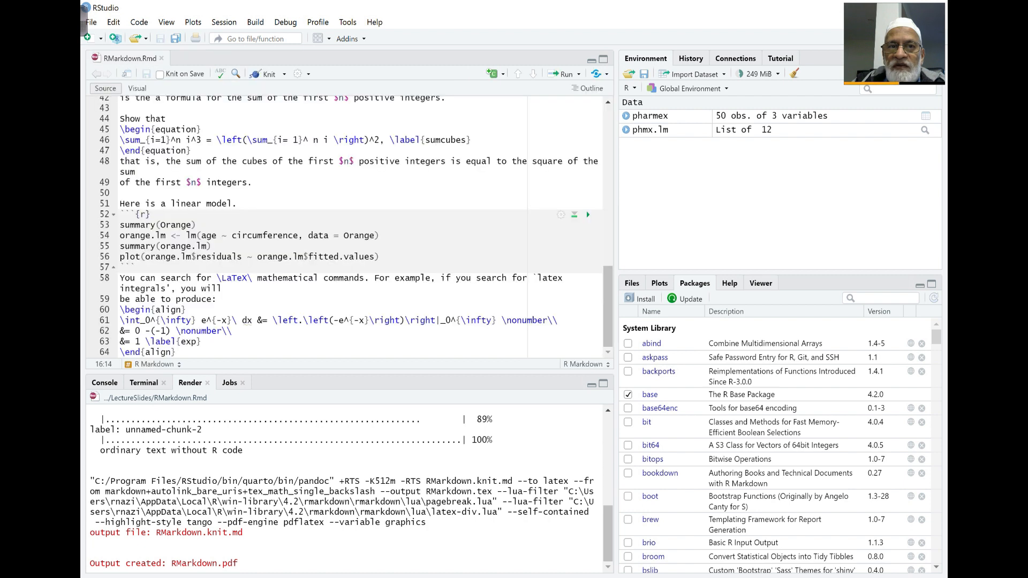